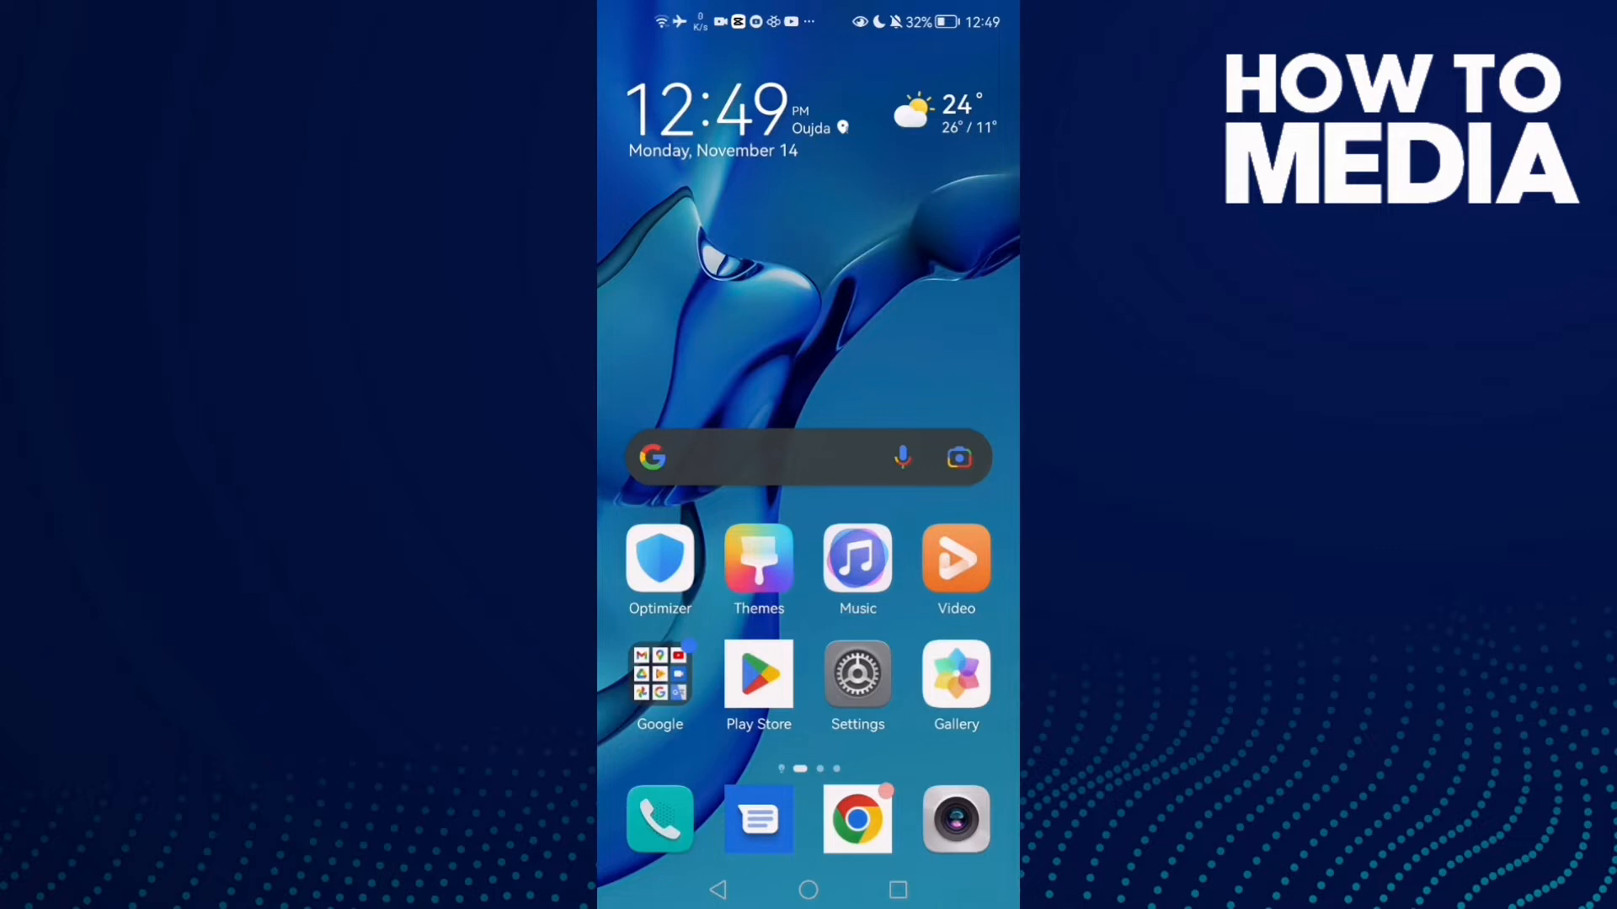
- Launch Android Settings from the home screen and scroll its main category list
click(857, 676)
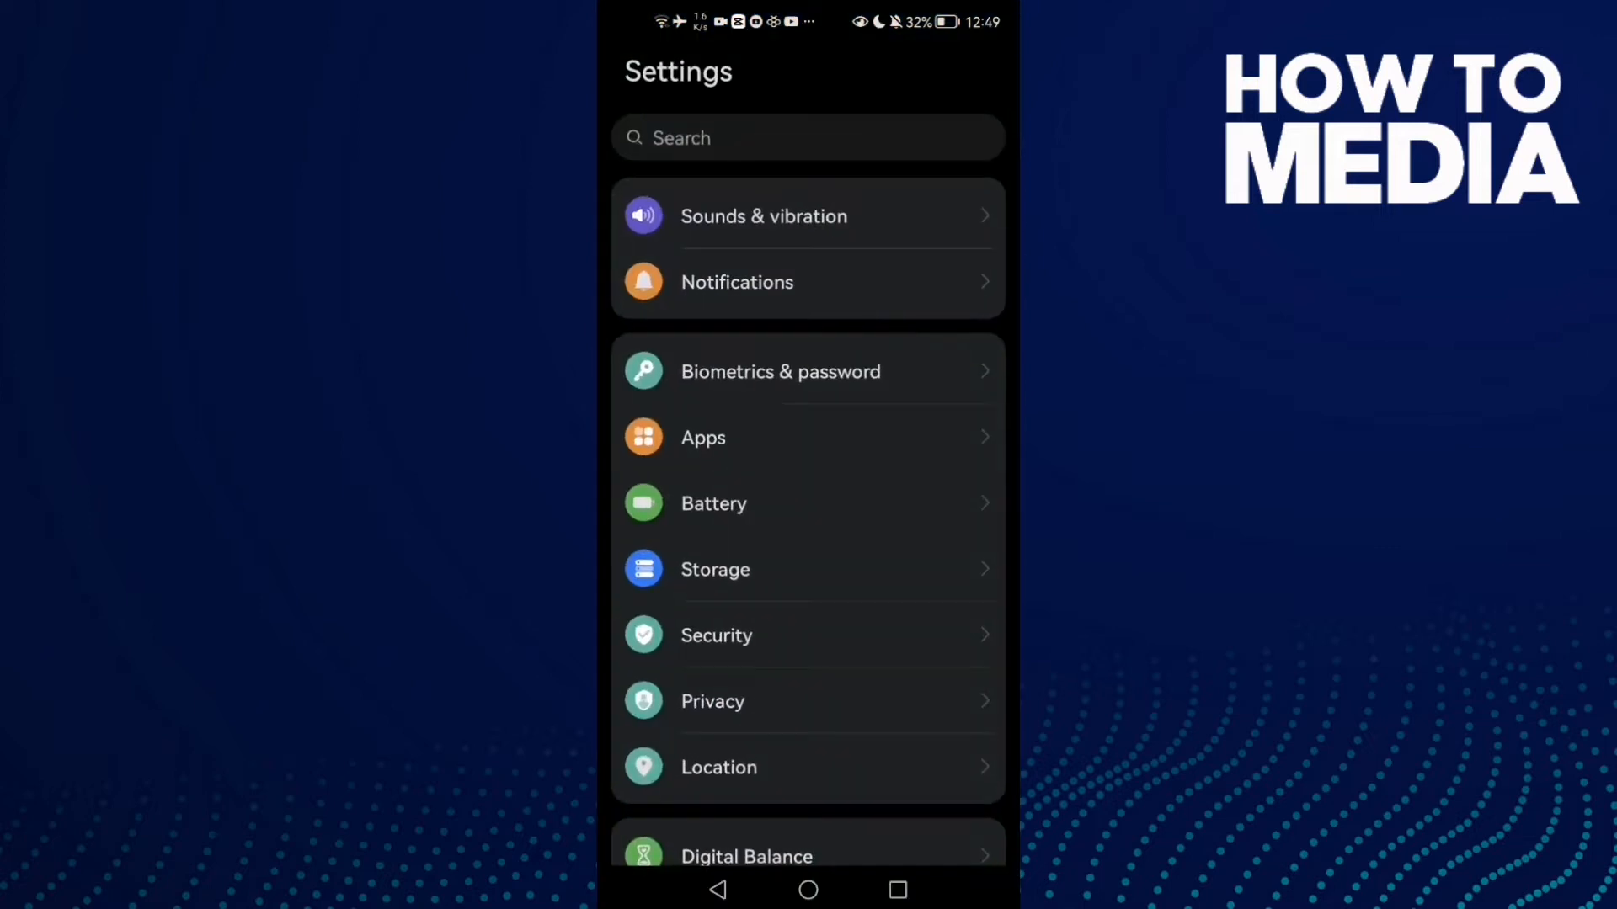
scroll(down, 3)
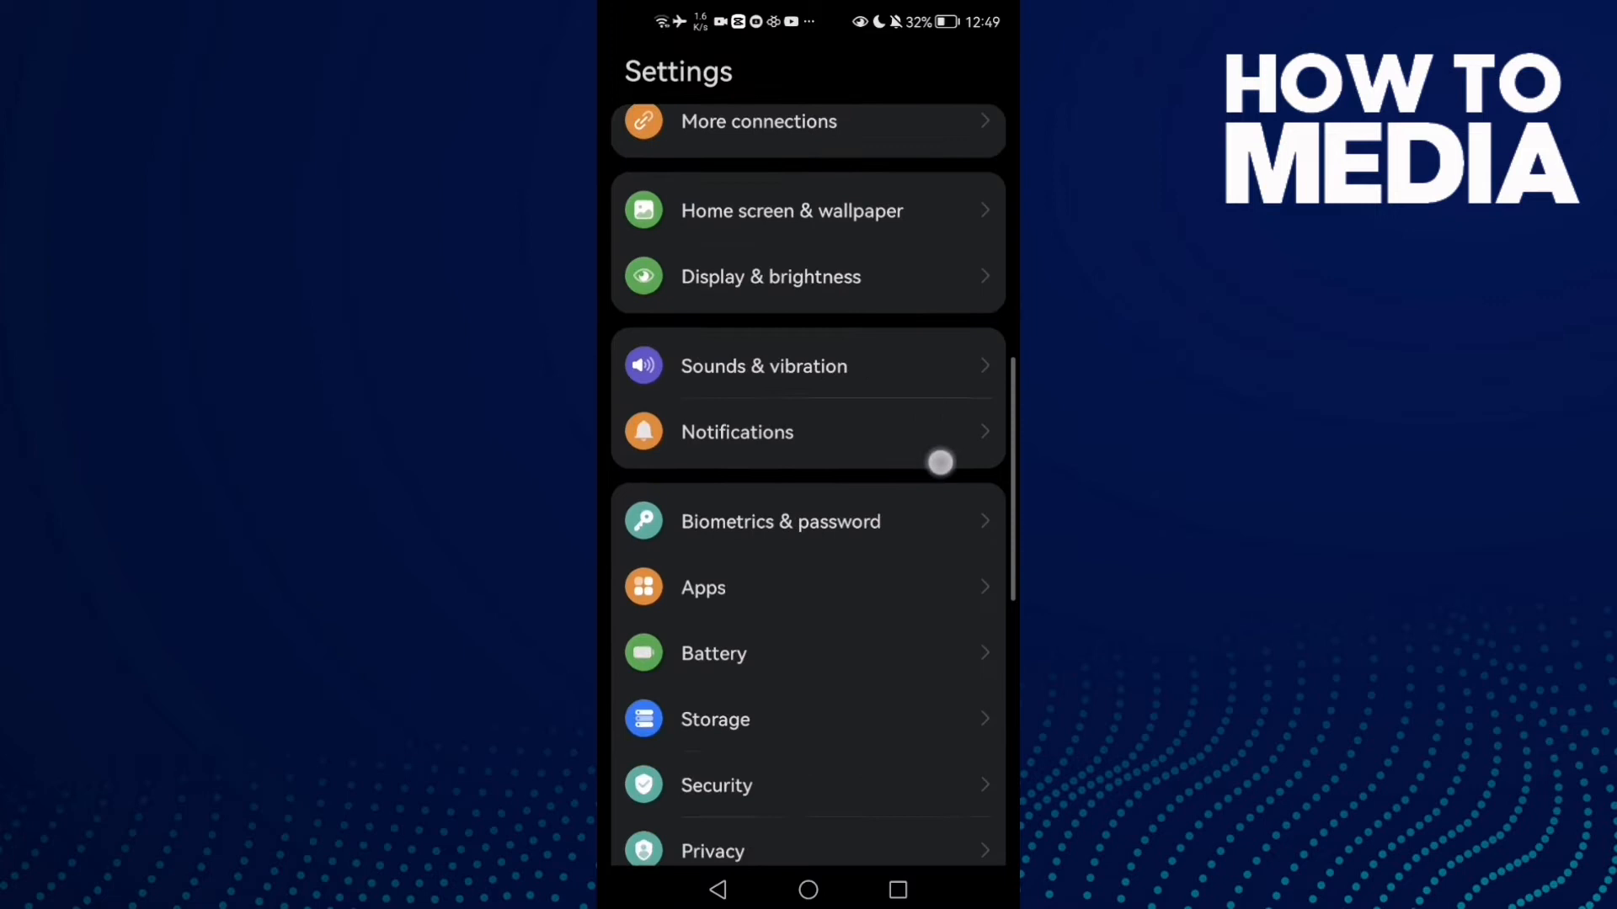
- Go into Apps and select Discord to reach its app info page
click(702, 588)
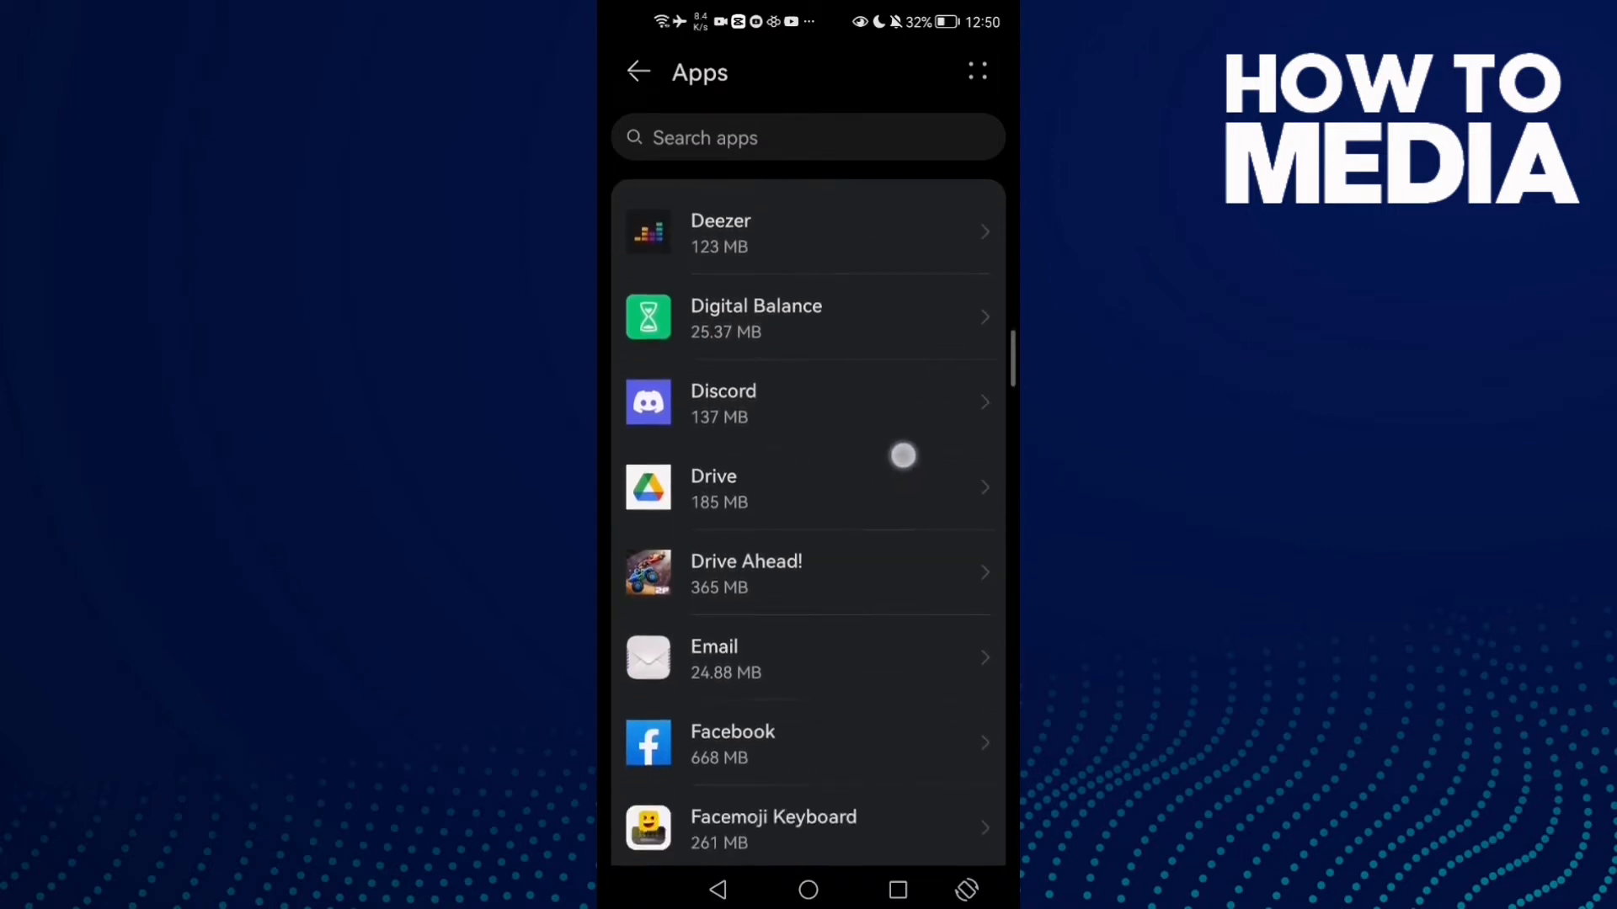
click(807, 403)
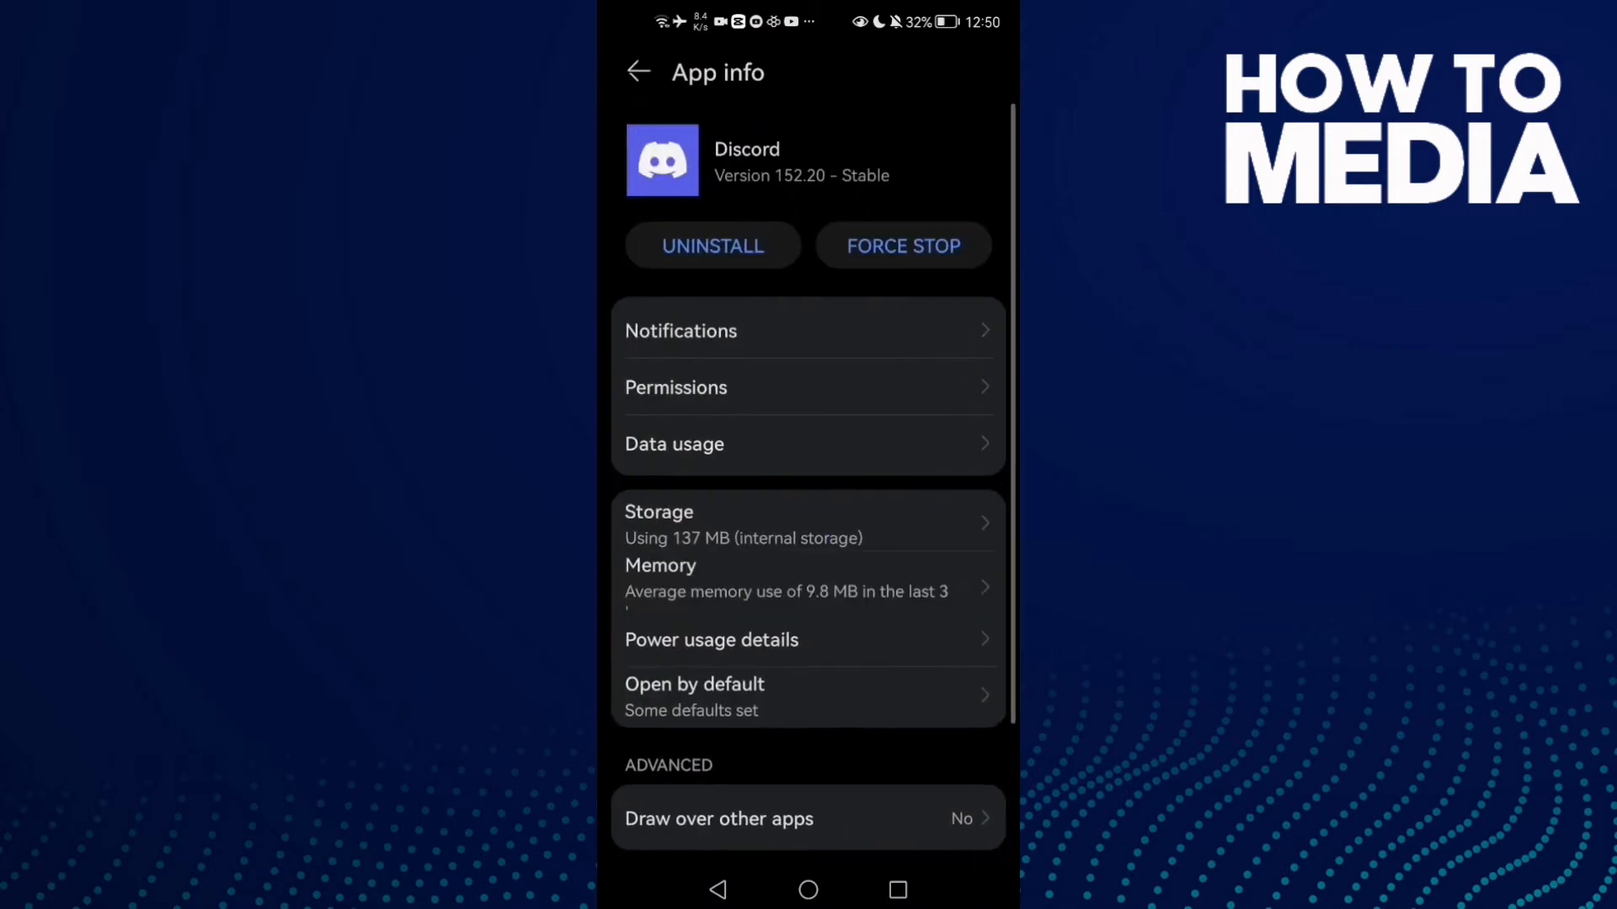
- Force-stop Discord and confirm the force-stop warning dialog
click(902, 246)
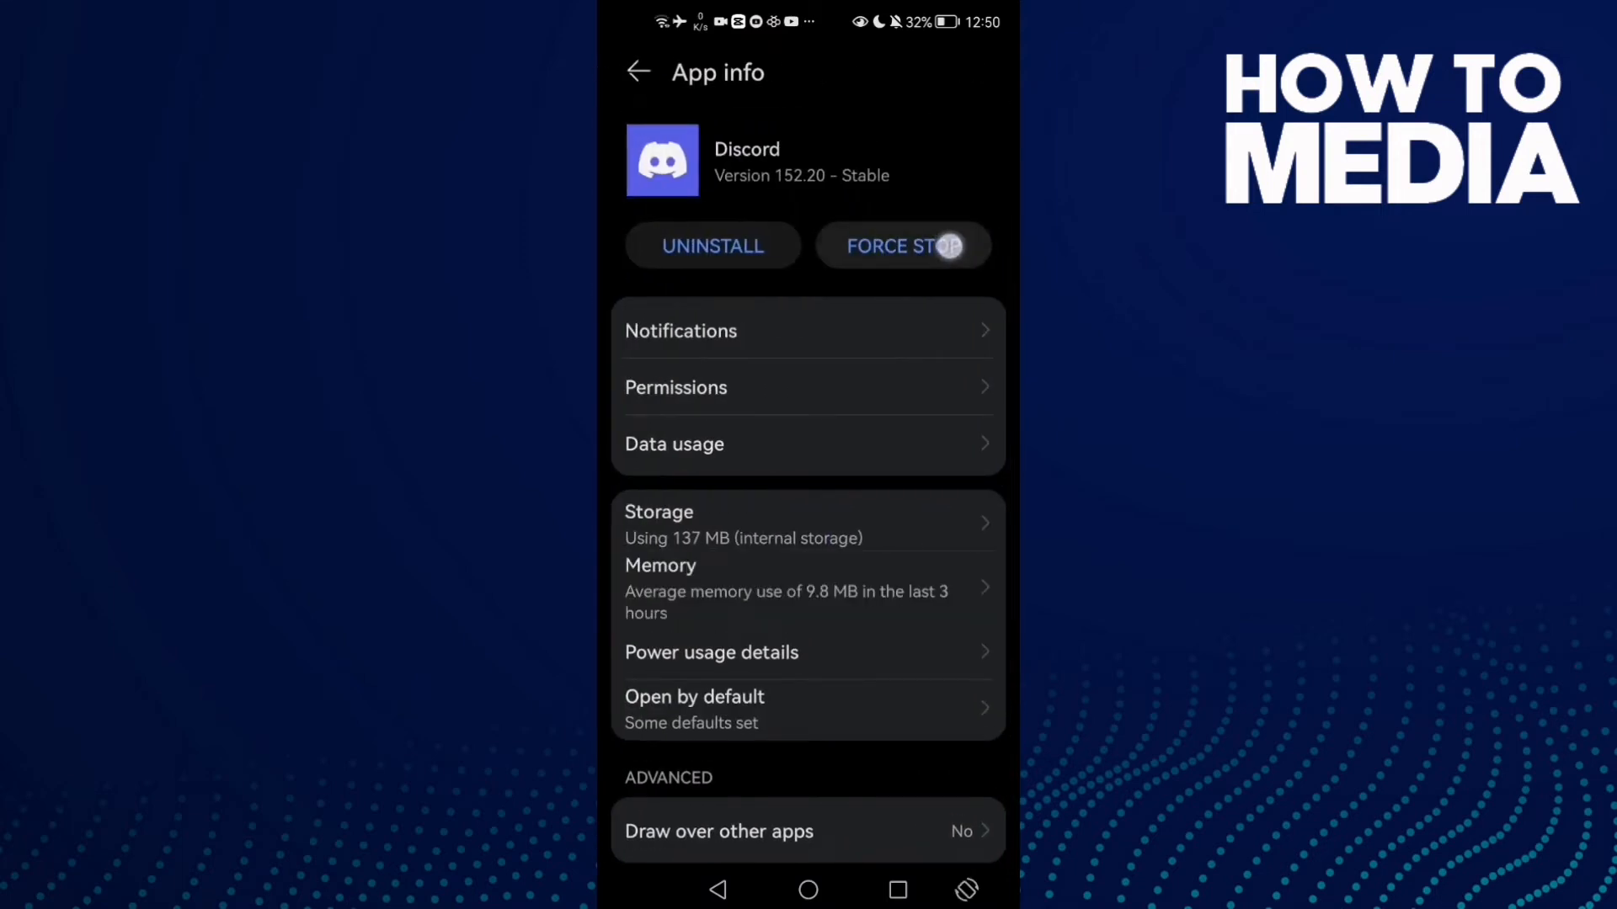
click(902, 246)
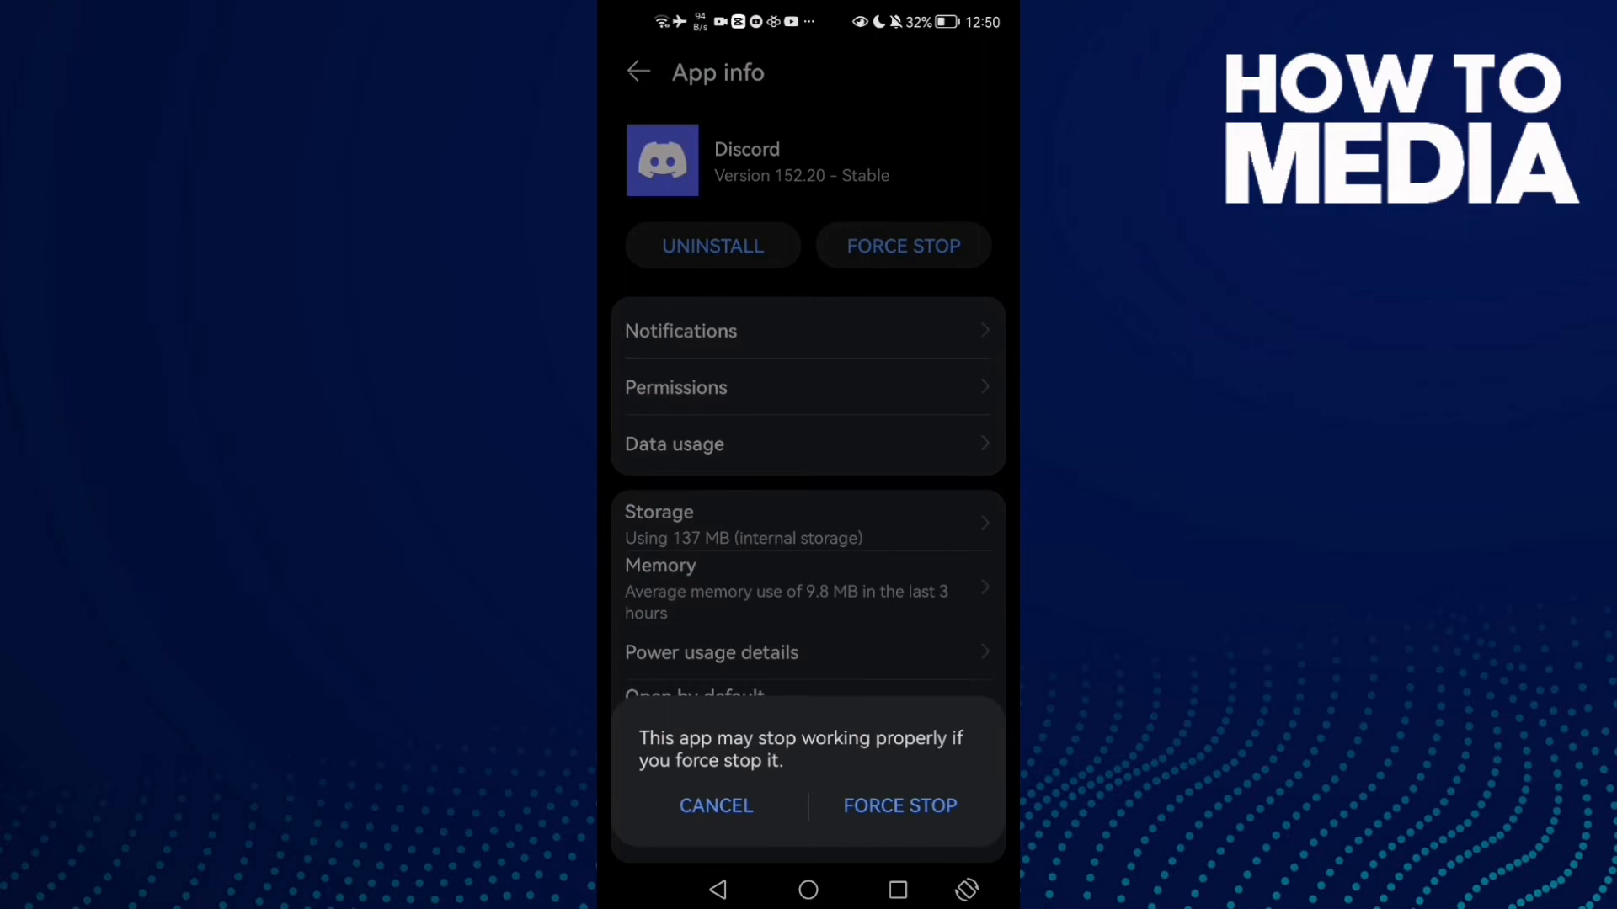
click(716, 805)
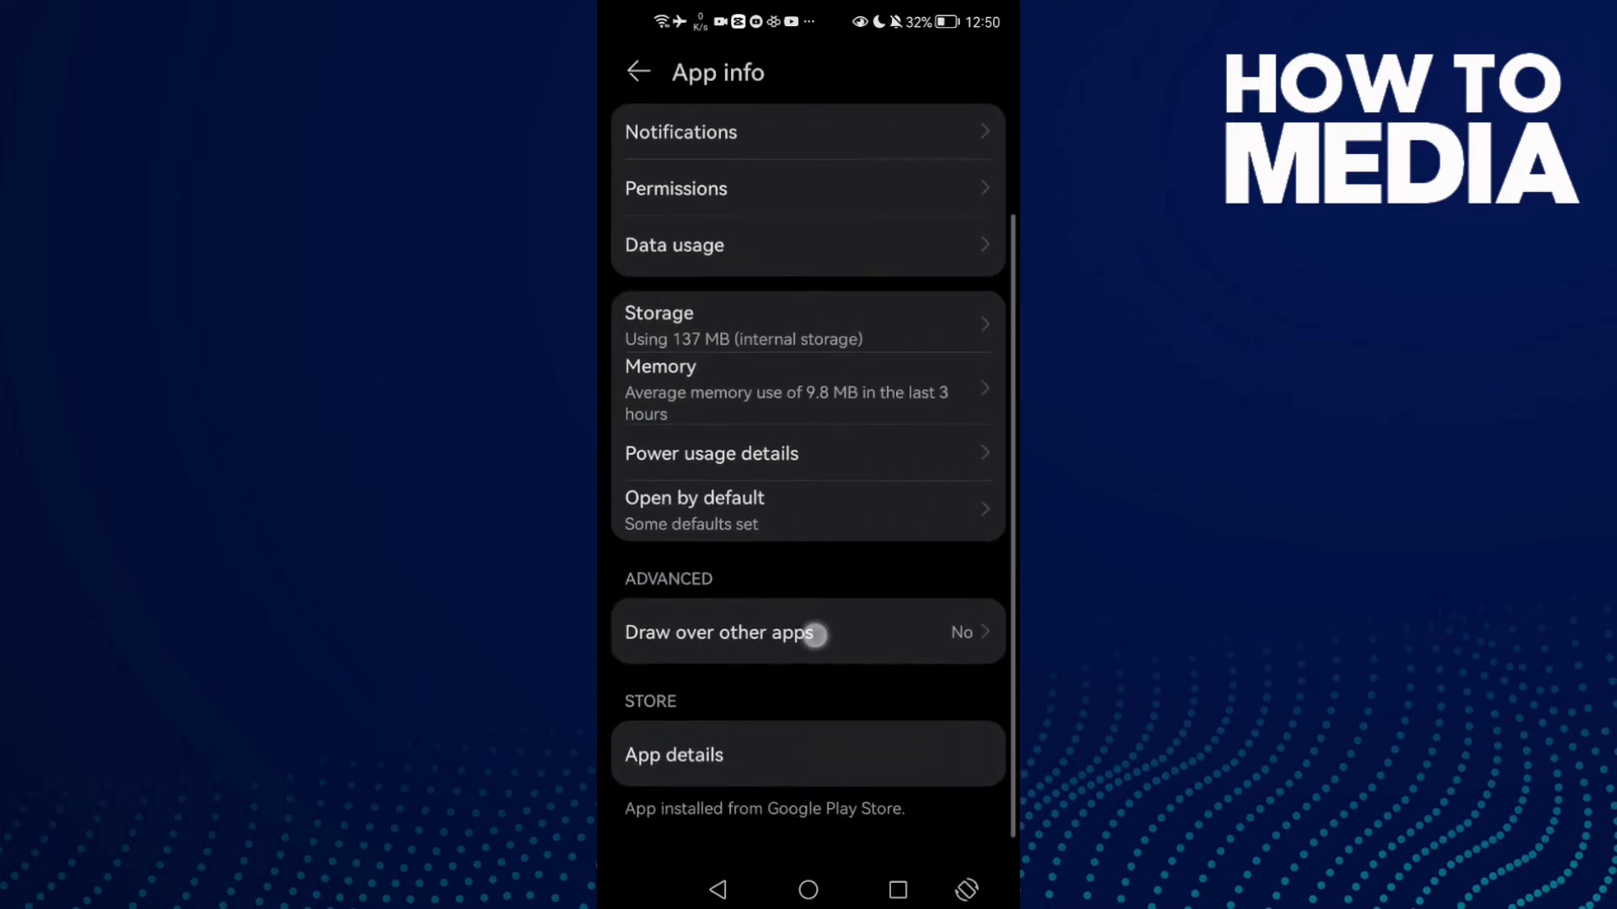
- Leave Discord's draw-over-other-apps permission off, then clear its cache from Storage
click(722, 632)
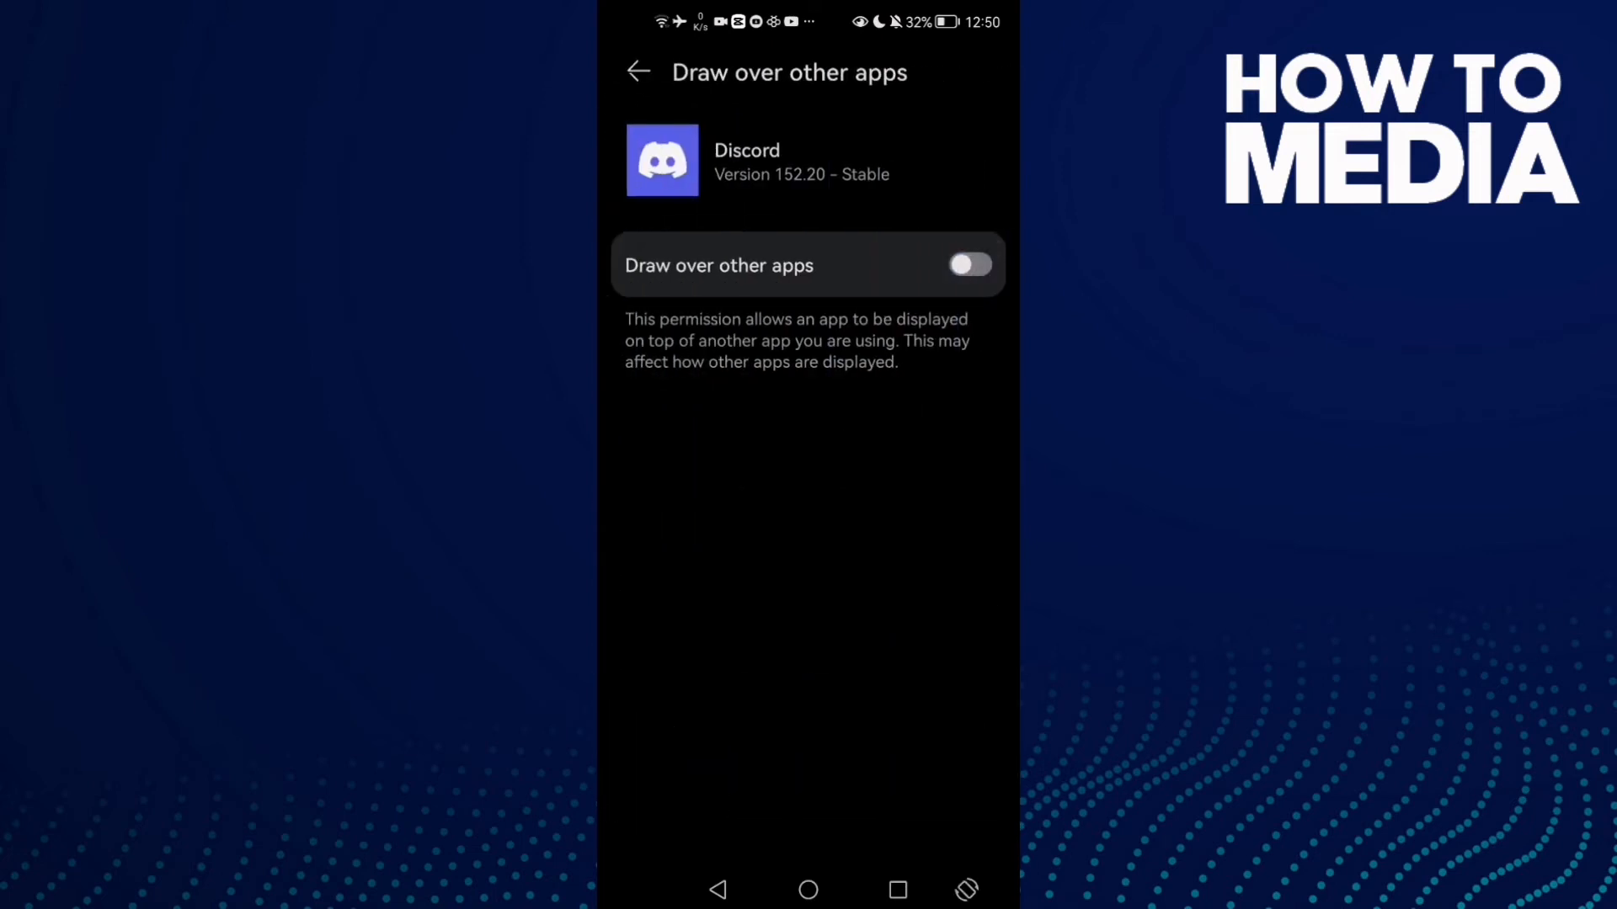
click(637, 72)
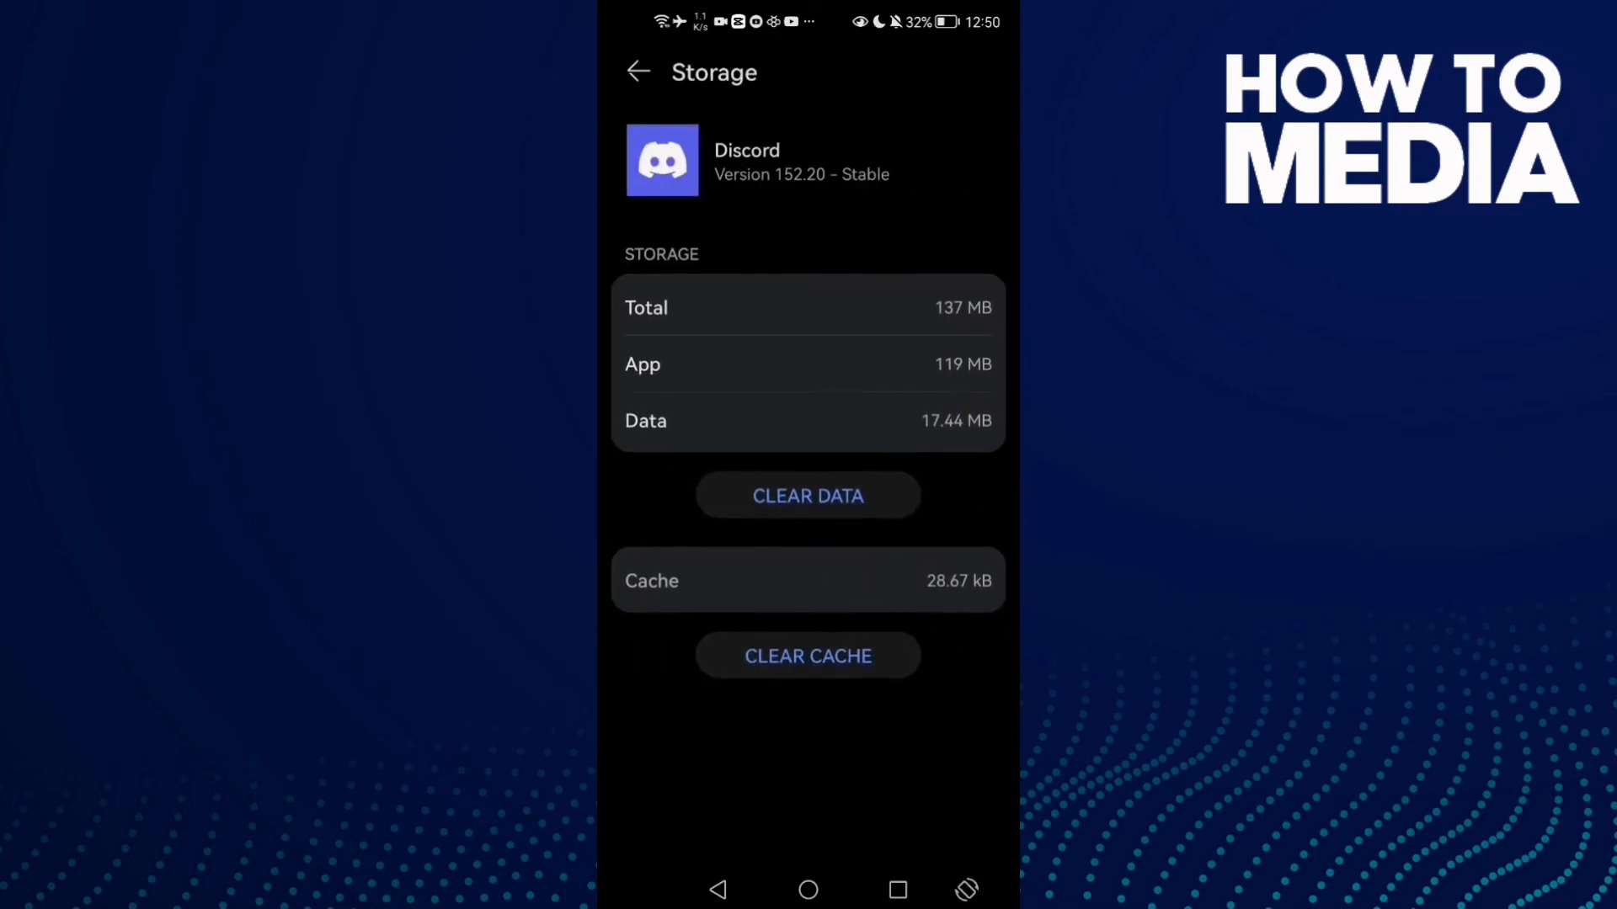
click(636, 72)
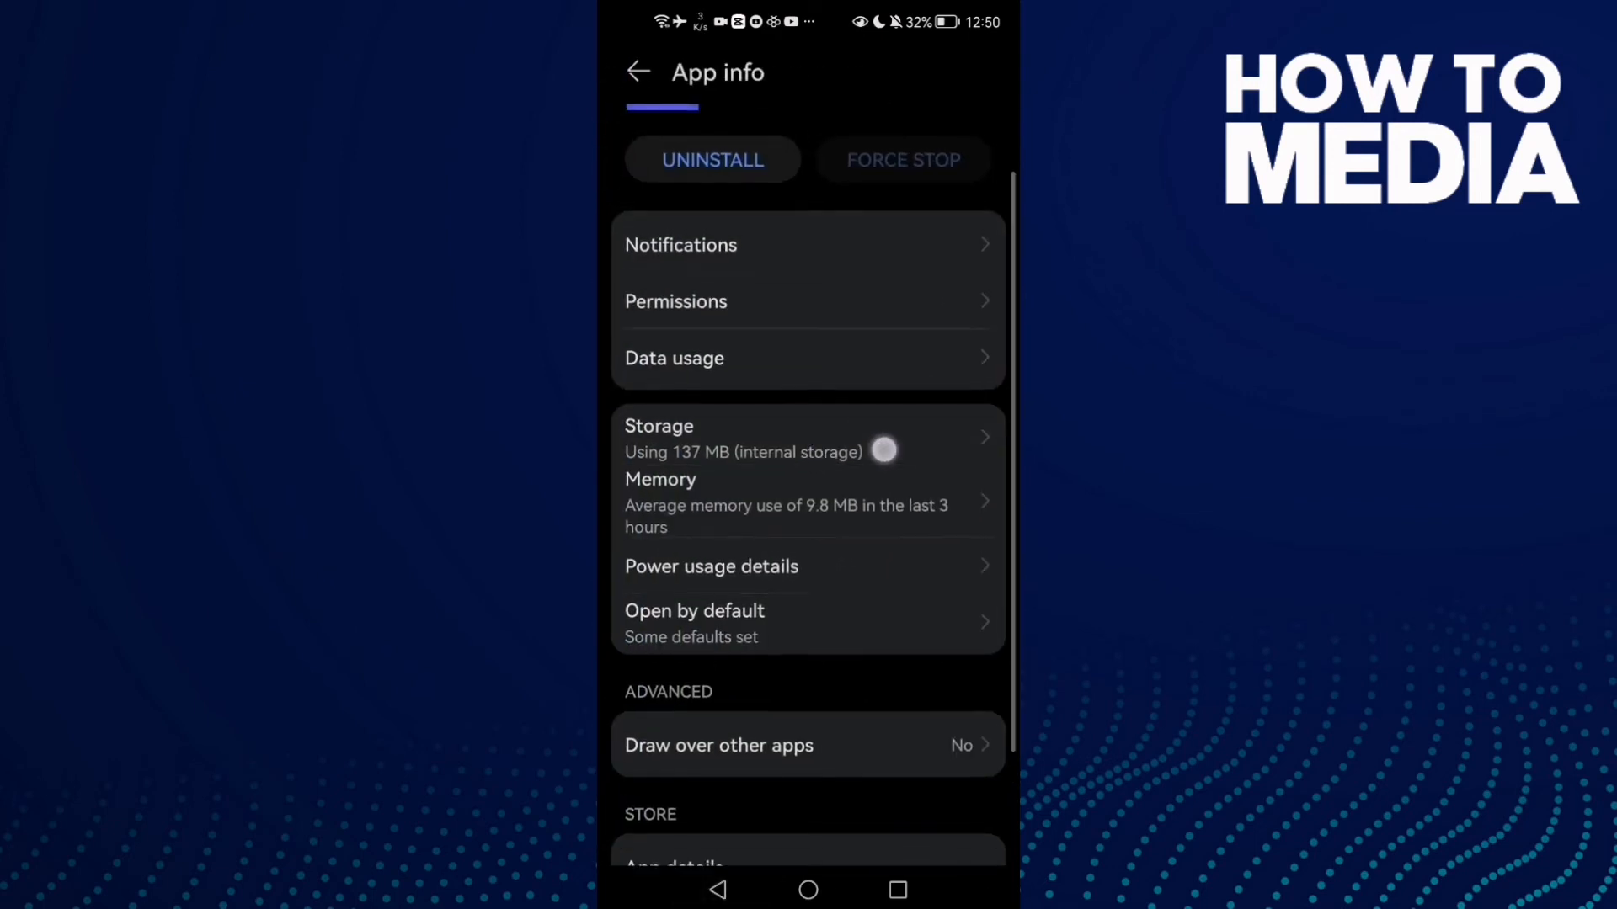